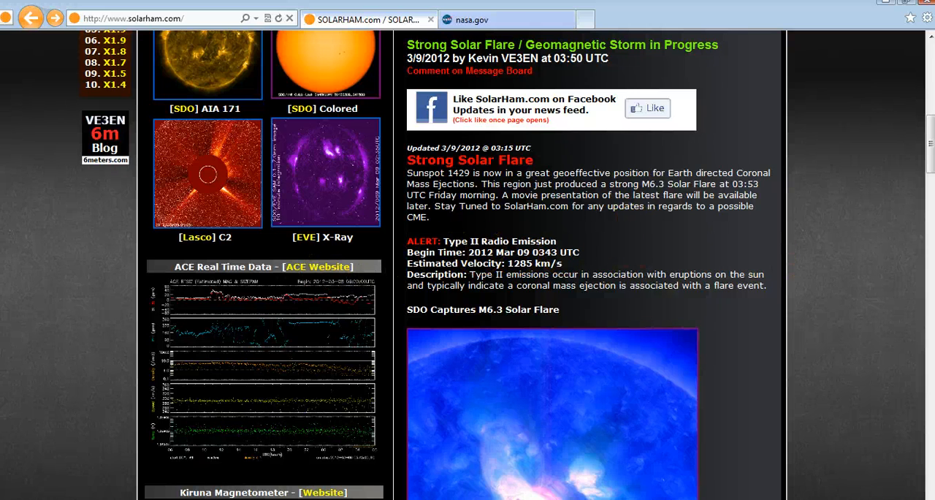
mouse_move(665, 169)
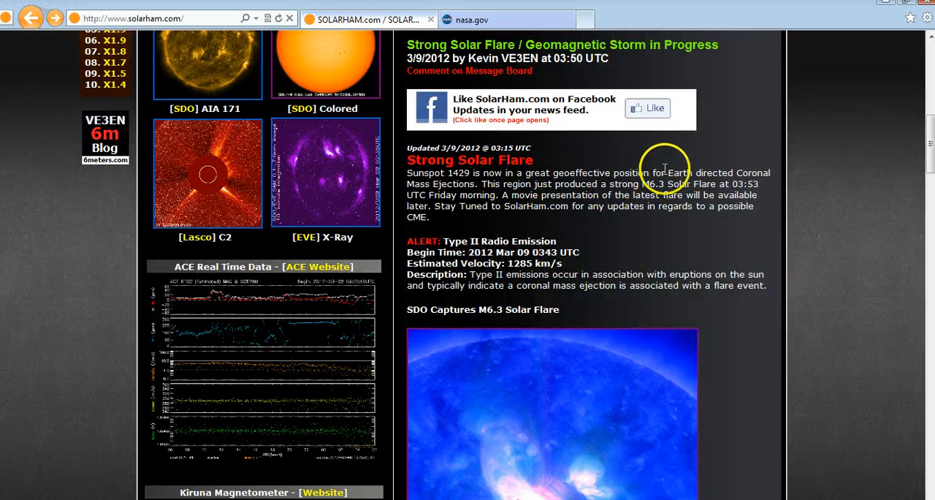
mouse_move(588, 125)
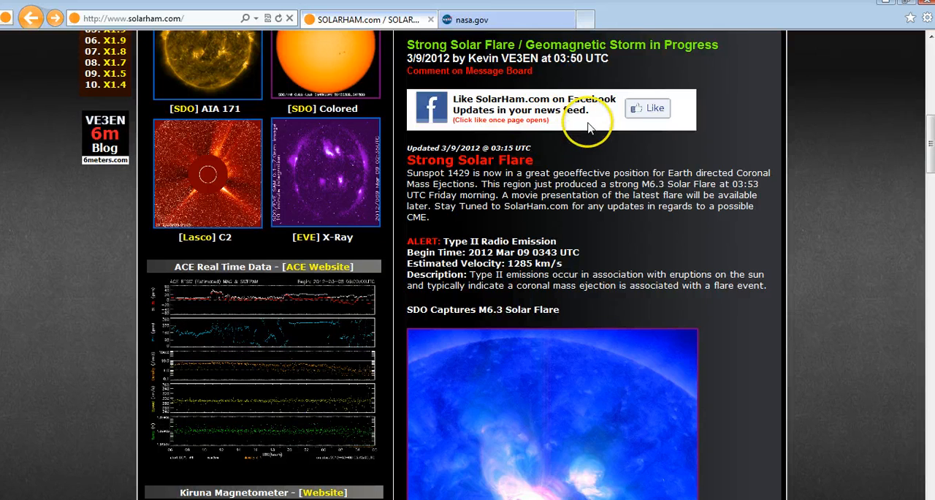
mouse_move(591, 128)
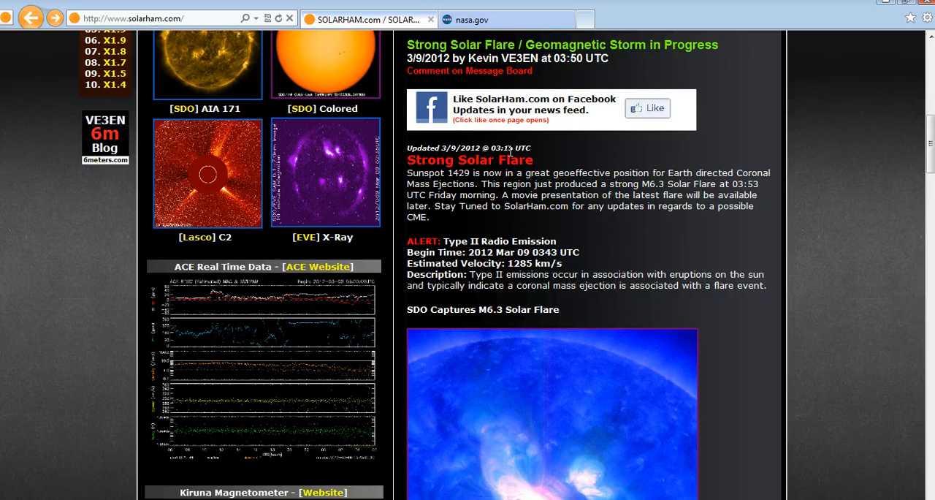
Step: Open the full-size SDO Captures M6.3 Solar Flare image
click(552, 414)
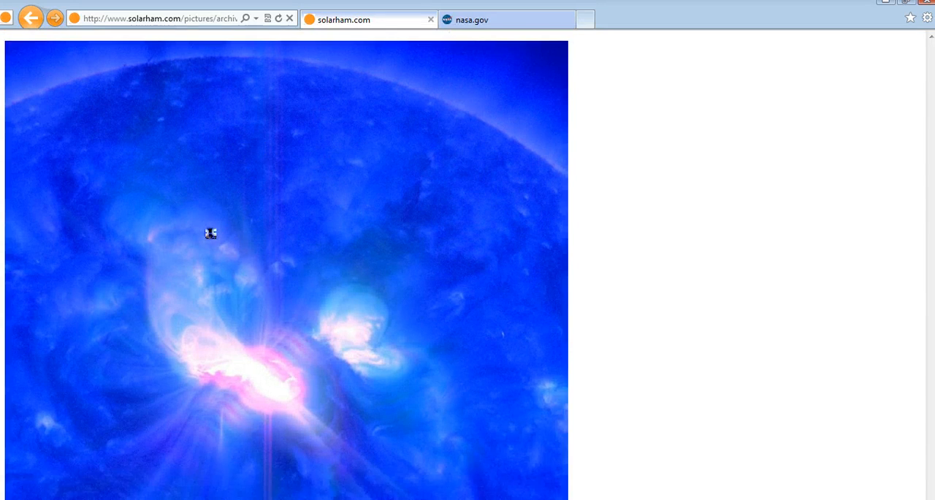
click(240, 305)
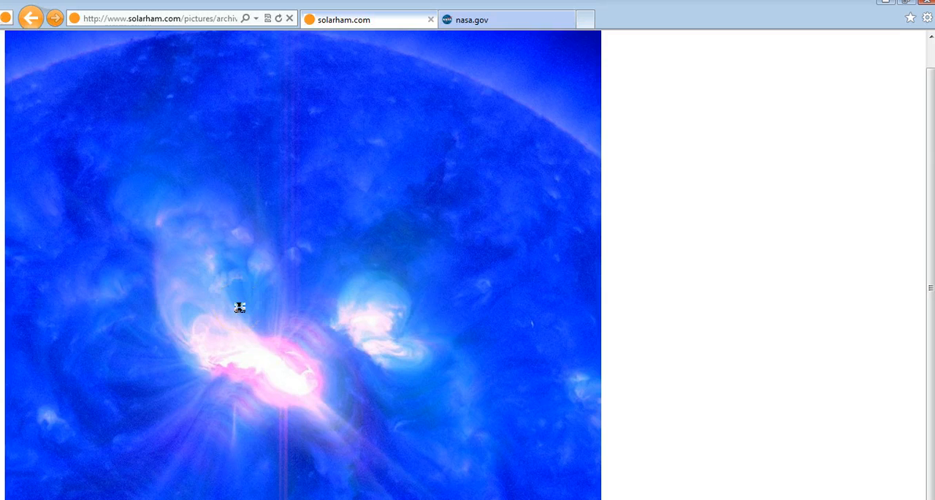
mouse_move(248, 273)
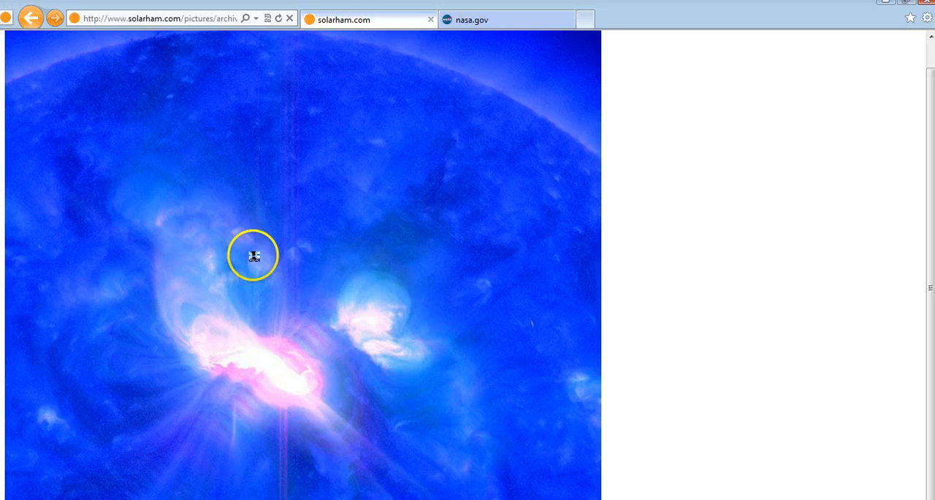
mouse_move(29, 18)
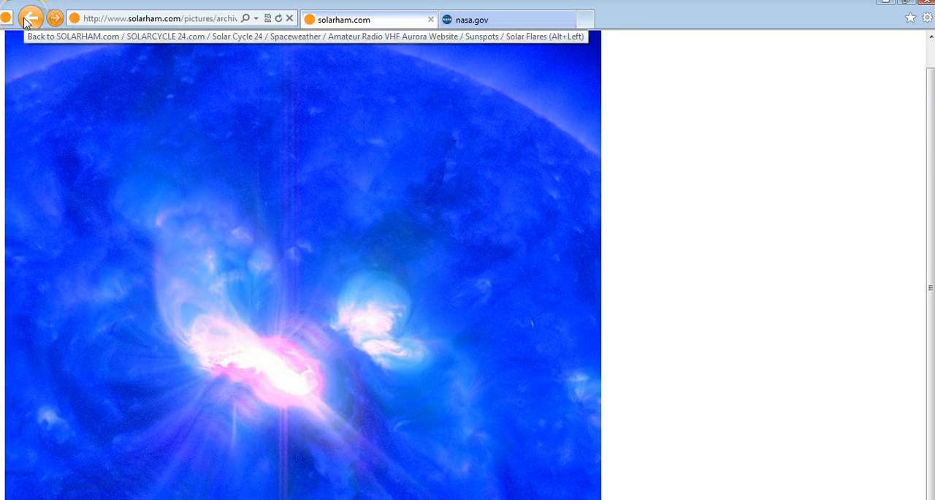
Step: Go back to the SolarHam.com homepage and scroll through its solar flare alerts
click(32, 18)
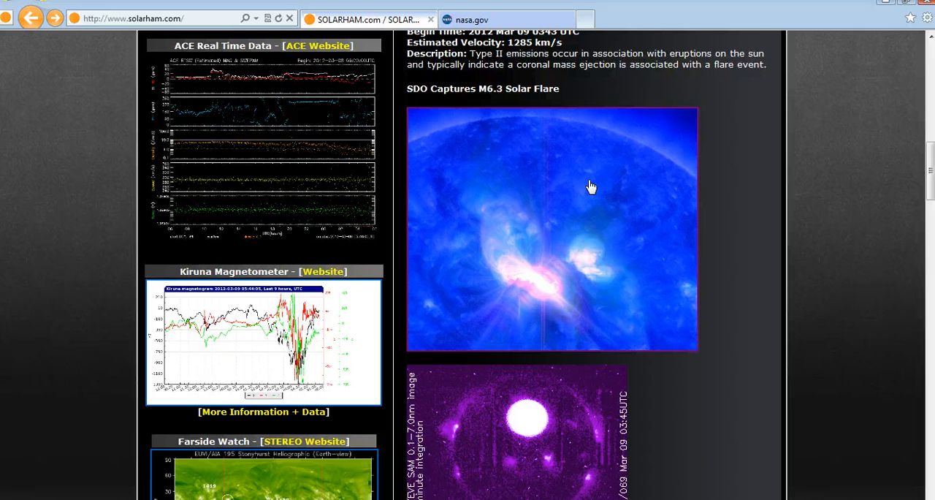
scroll(down, 3)
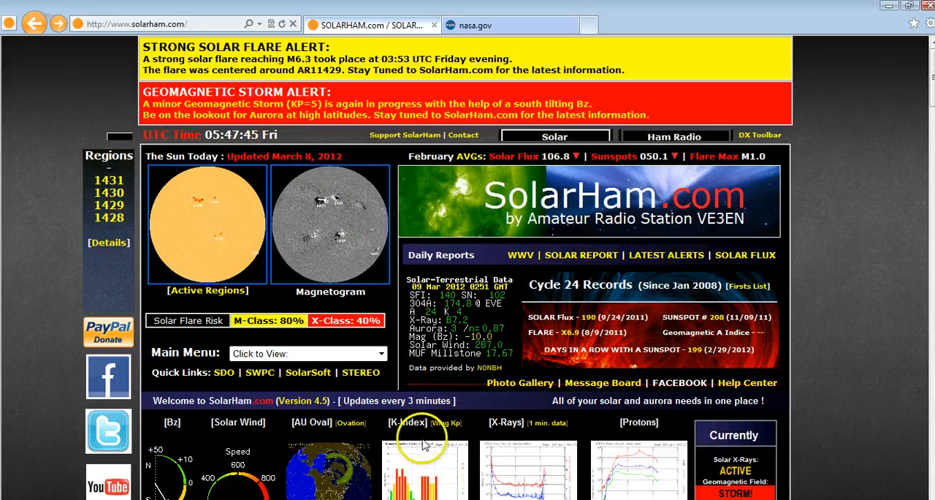
mouse_move(424, 444)
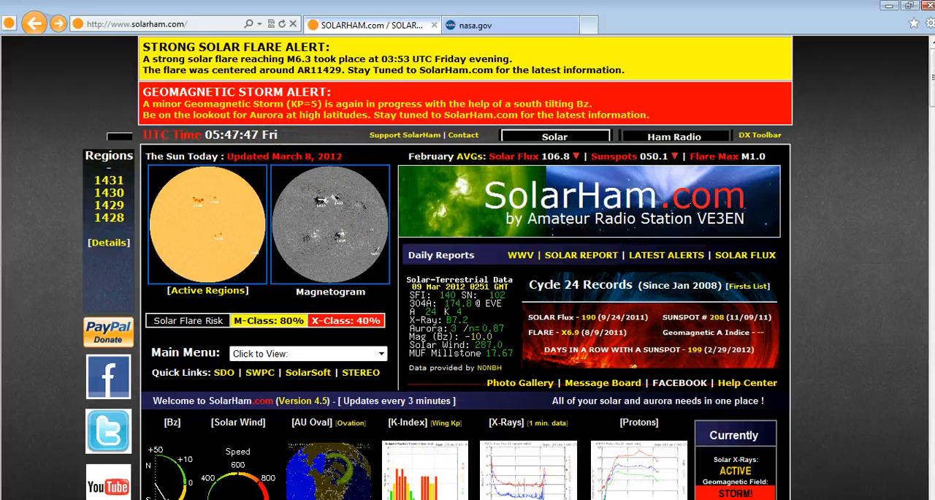